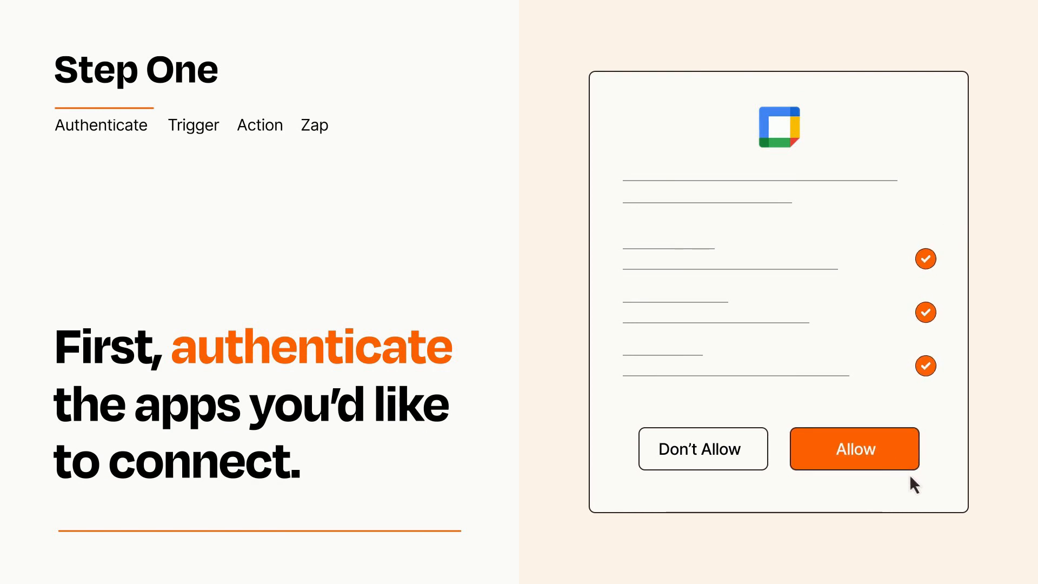
Allow the calendar app the requested access to authenticate the connection.
left_click(854, 448)
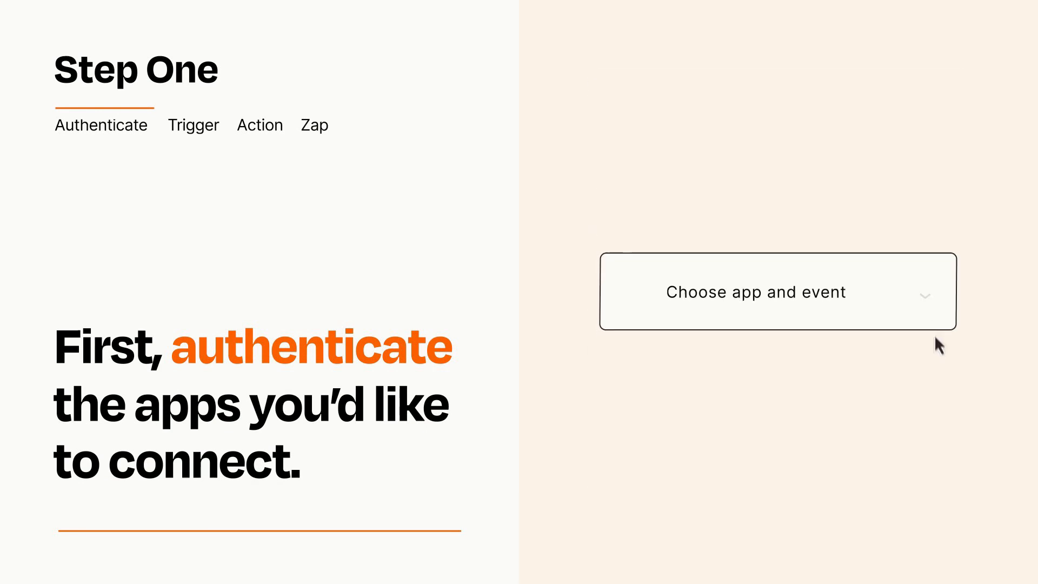
Choose New Task Created from the trigger event list.
left_click(777, 292)
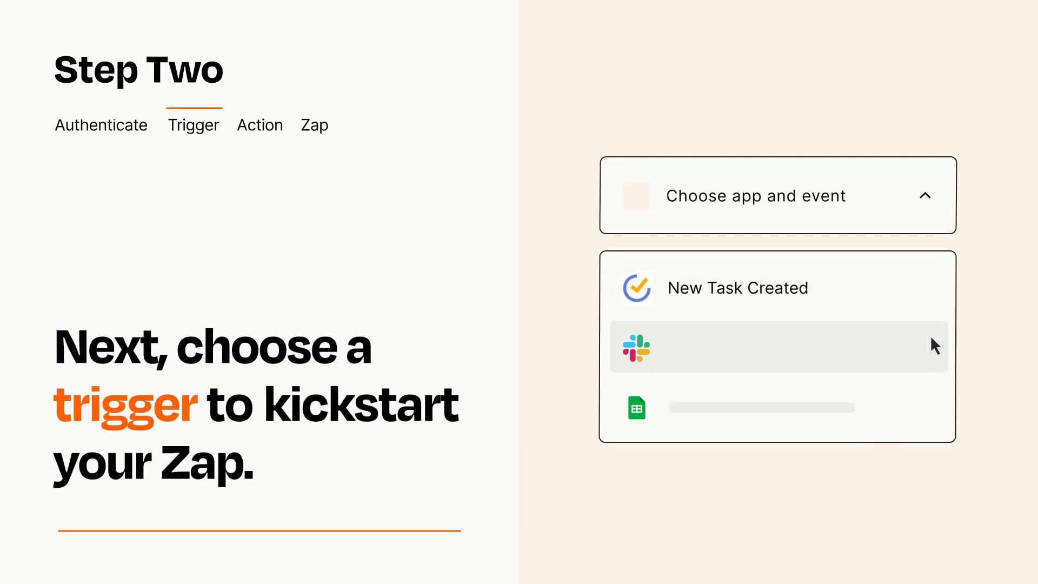
mouse_move(932, 412)
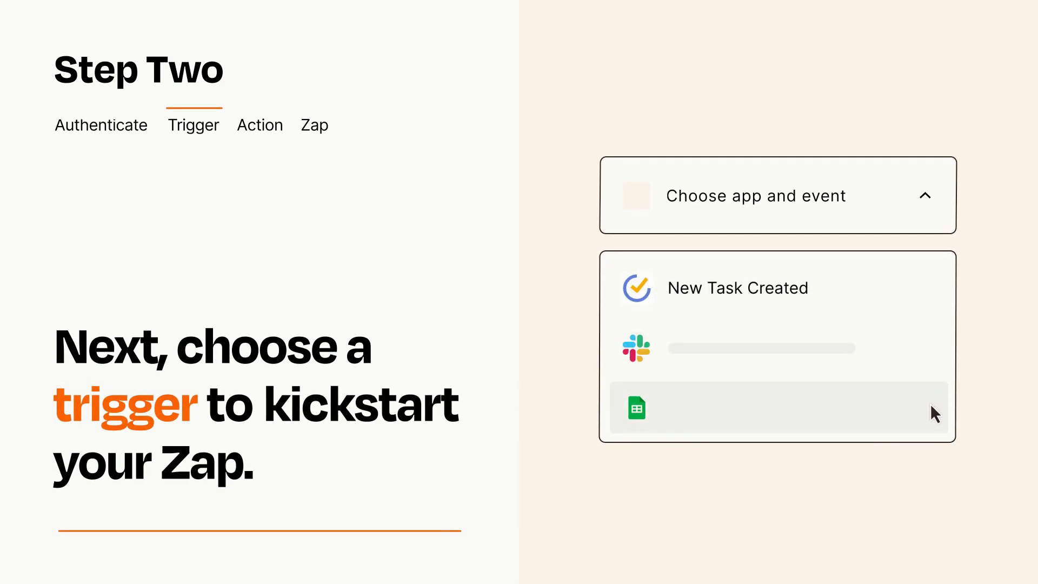
mouse_move(933, 295)
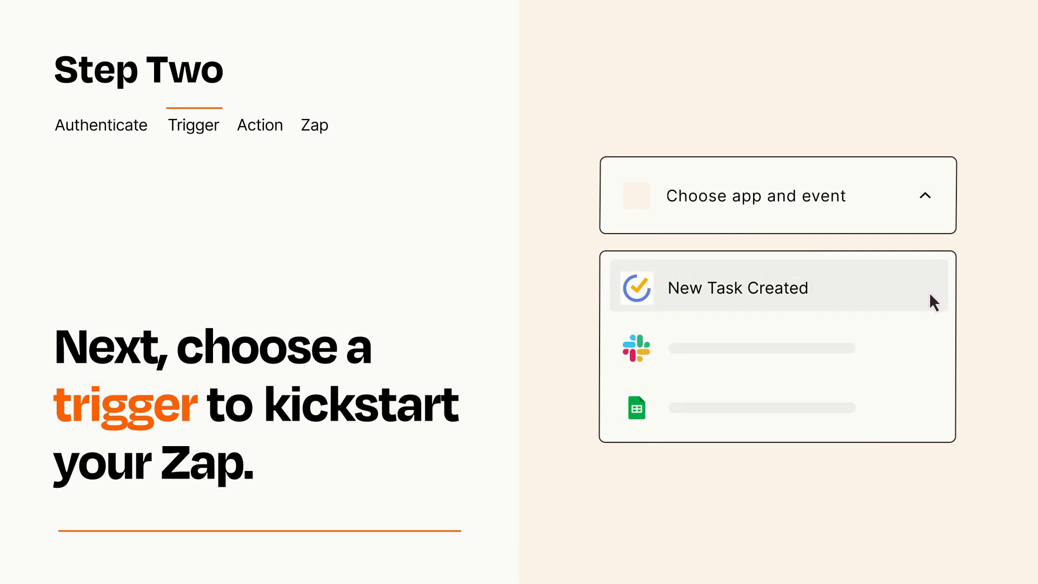
left_click(737, 287)
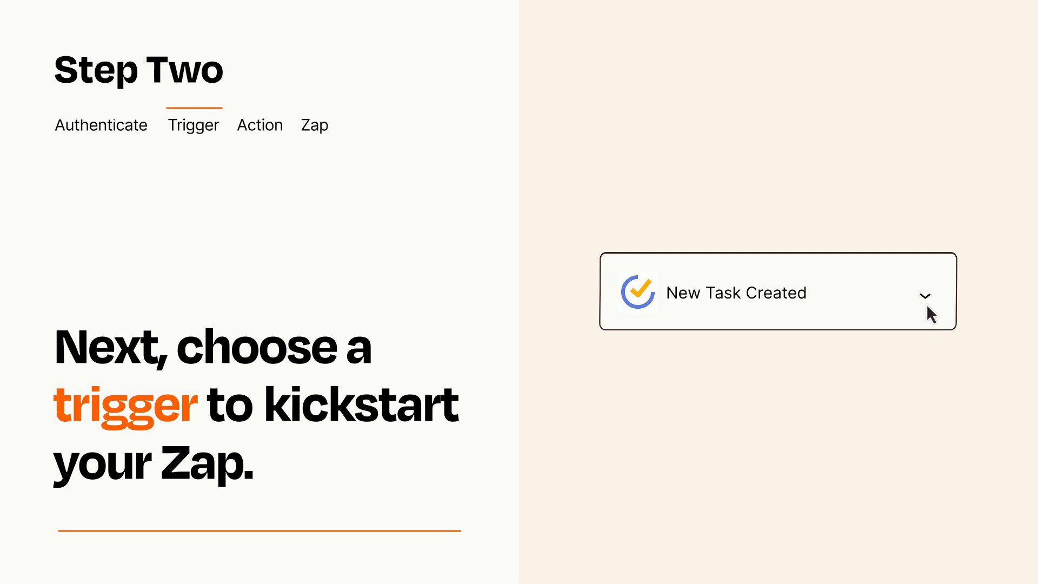
mouse_move(938, 311)
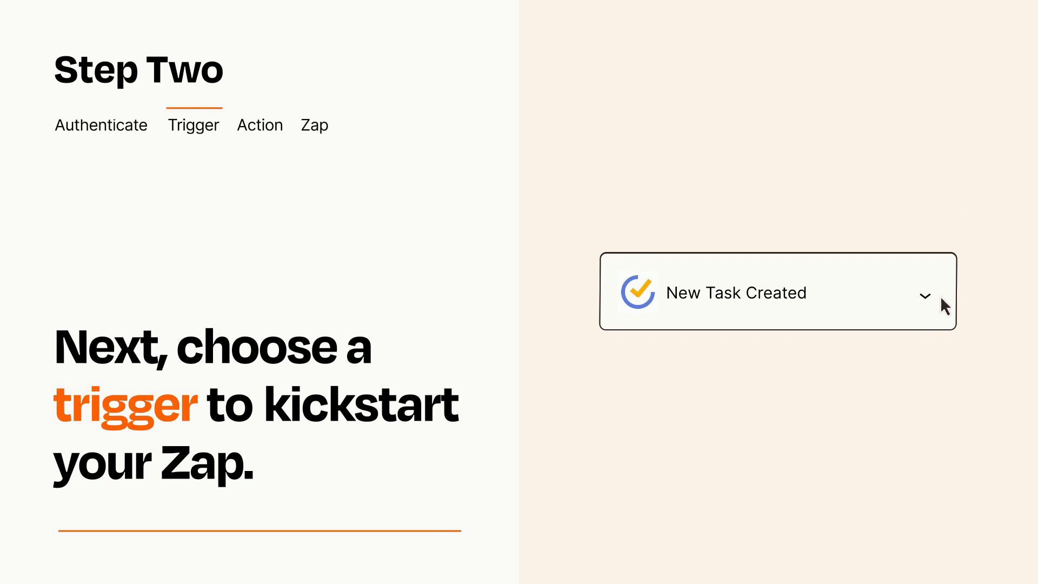
mouse_move(939, 298)
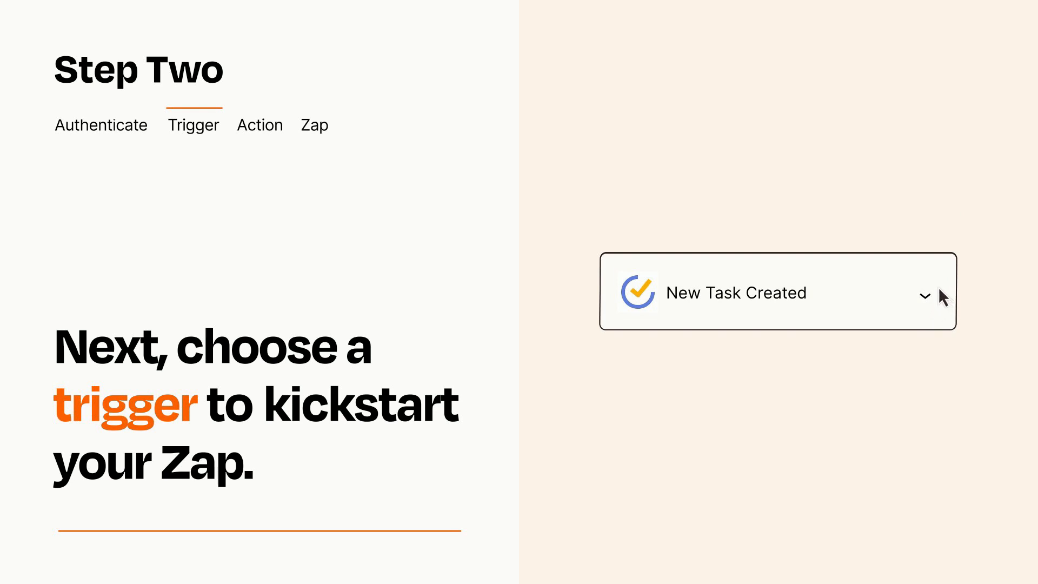
left_click(260, 125)
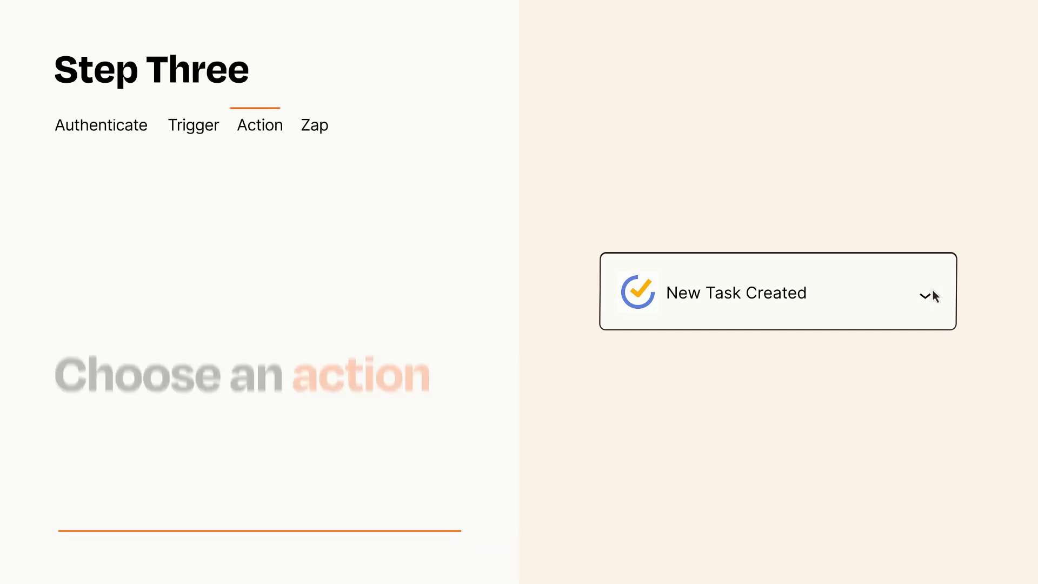
Choose Create Detailed Event as the action and publish the Zap.
left_click(777, 292)
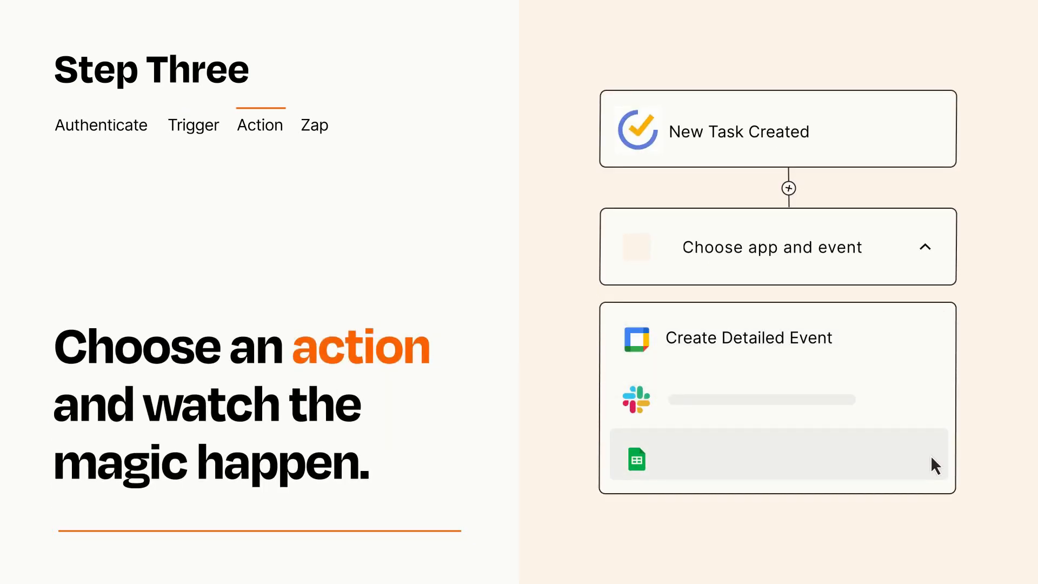
mouse_move(933, 352)
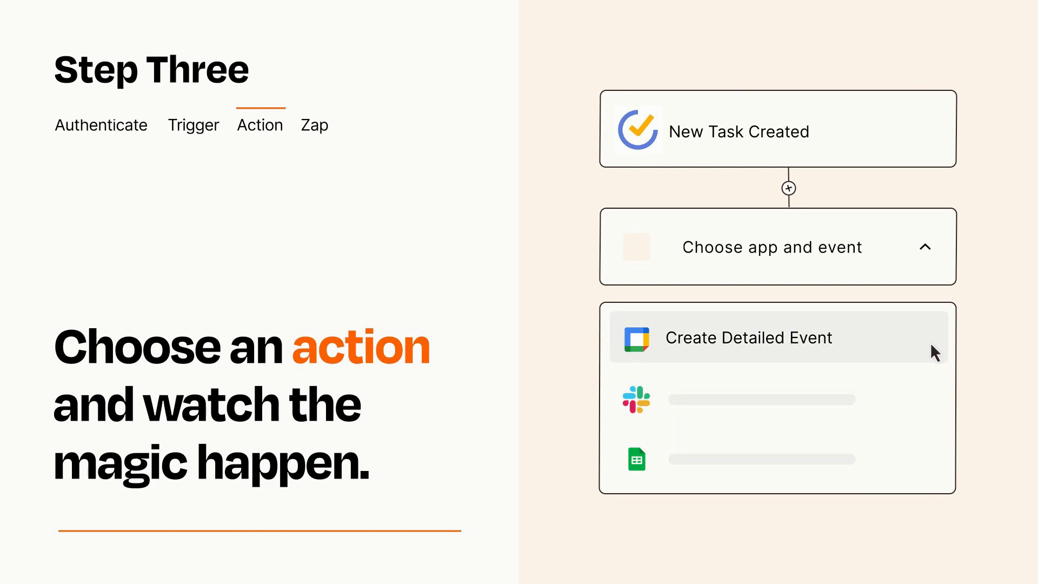
left_click(748, 337)
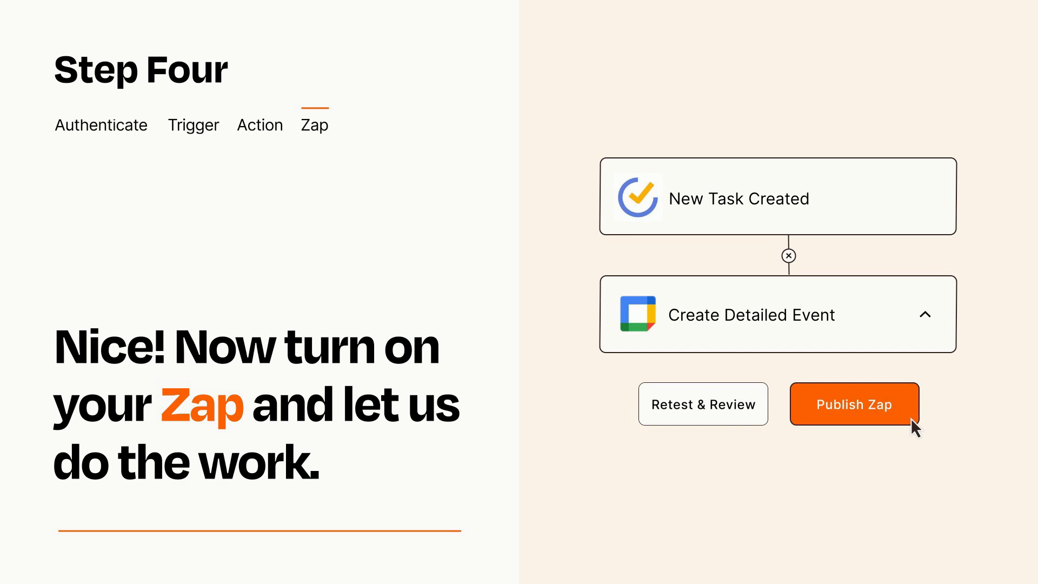
mouse_move(914, 431)
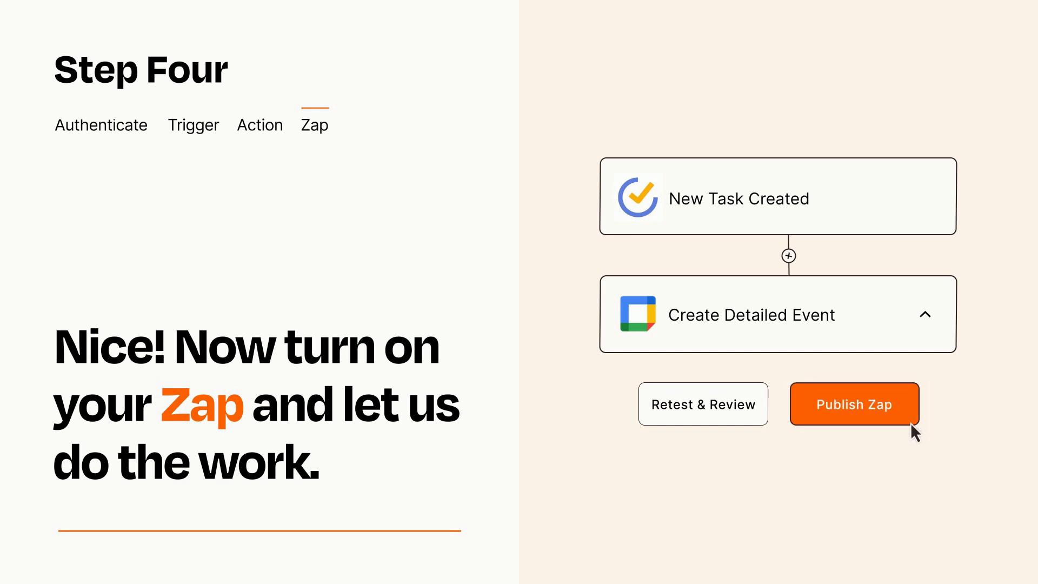
left_click(853, 404)
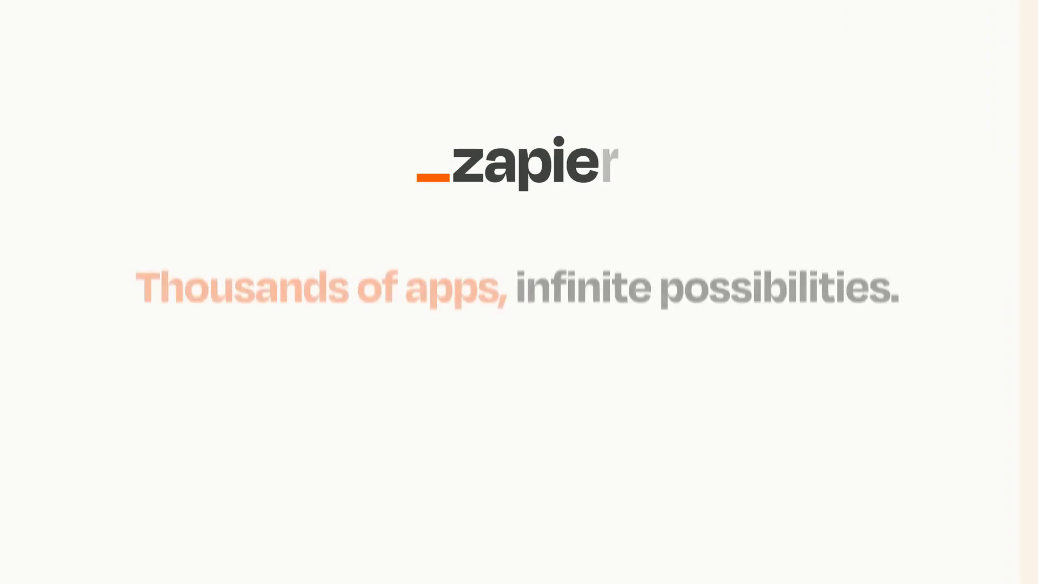